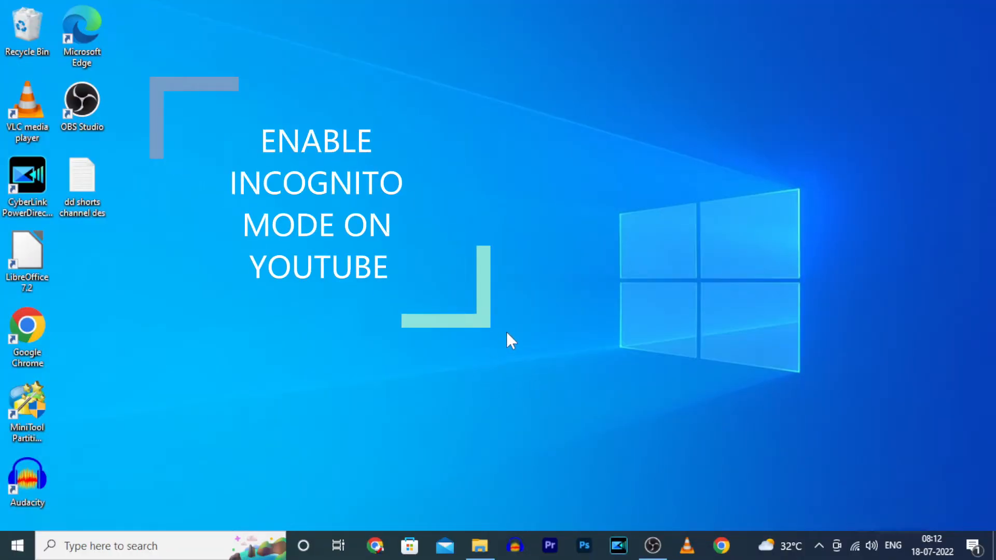
mouse_move(561, 288)
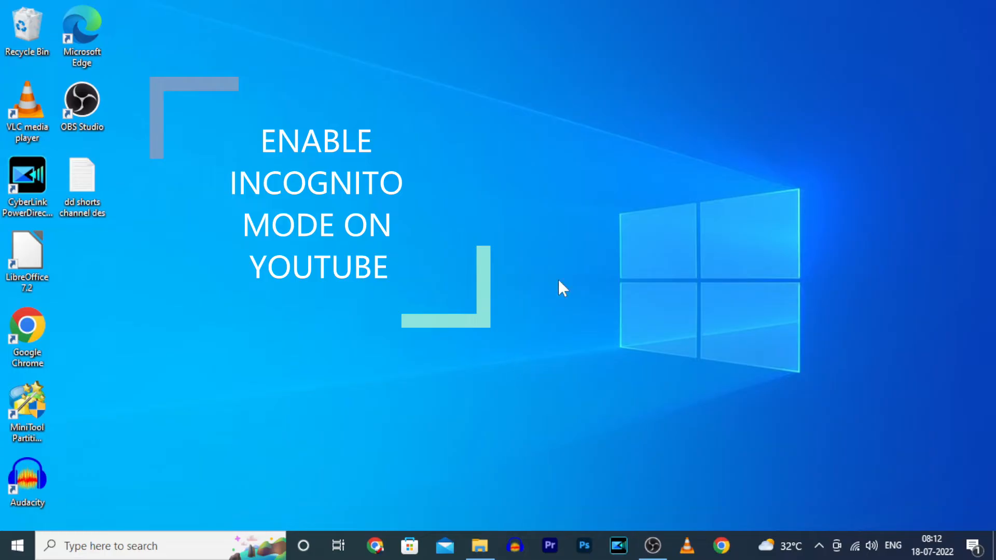
mouse_move(486, 329)
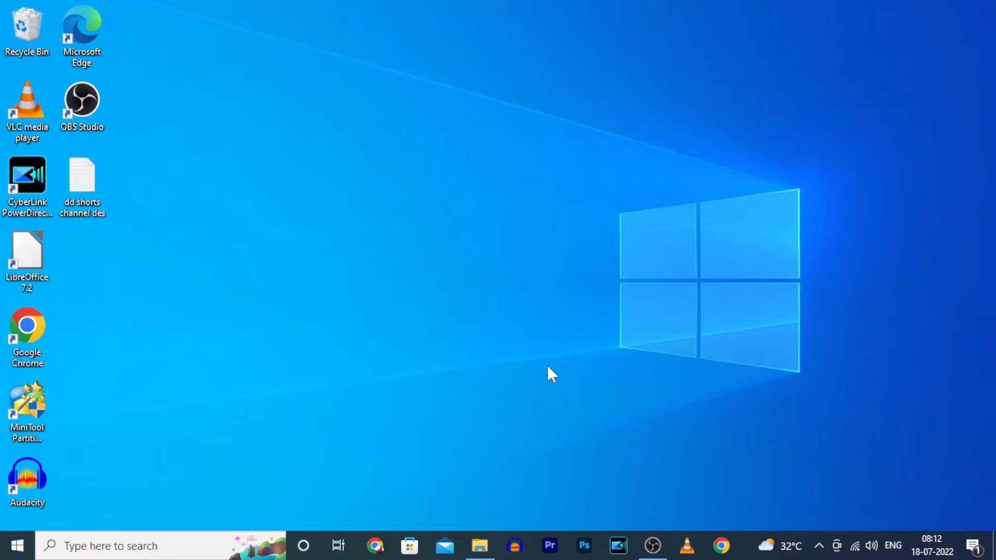
mouse_move(486, 377)
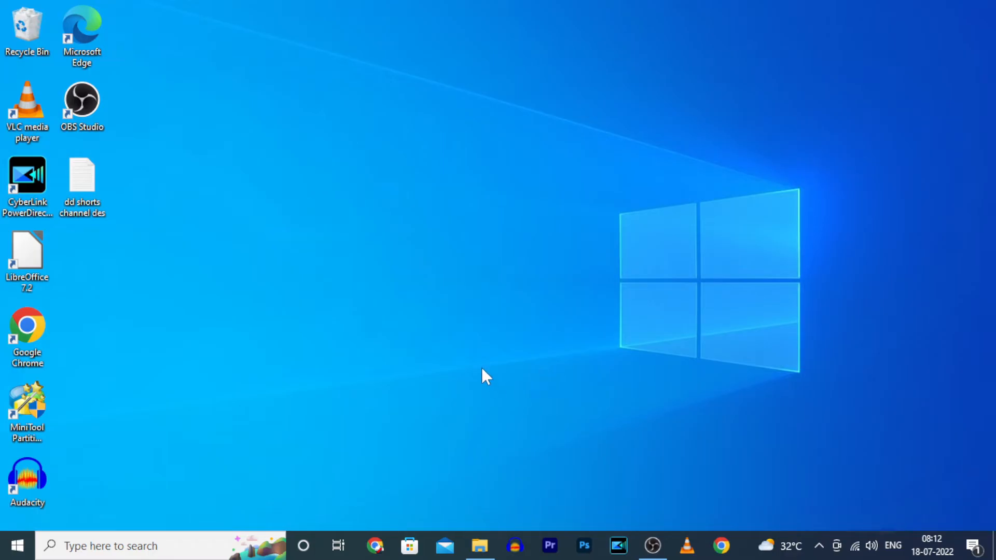
mouse_move(562, 287)
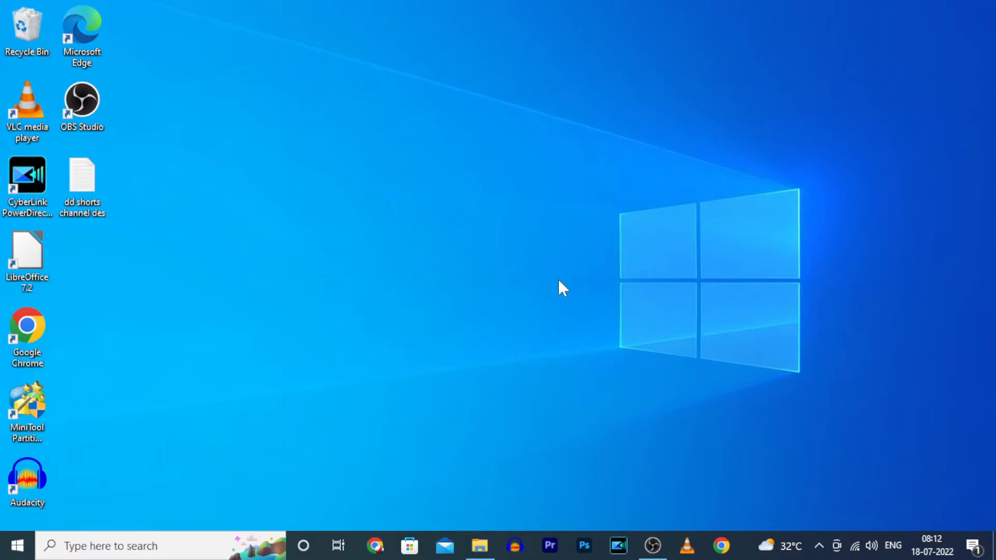
mouse_move(495, 323)
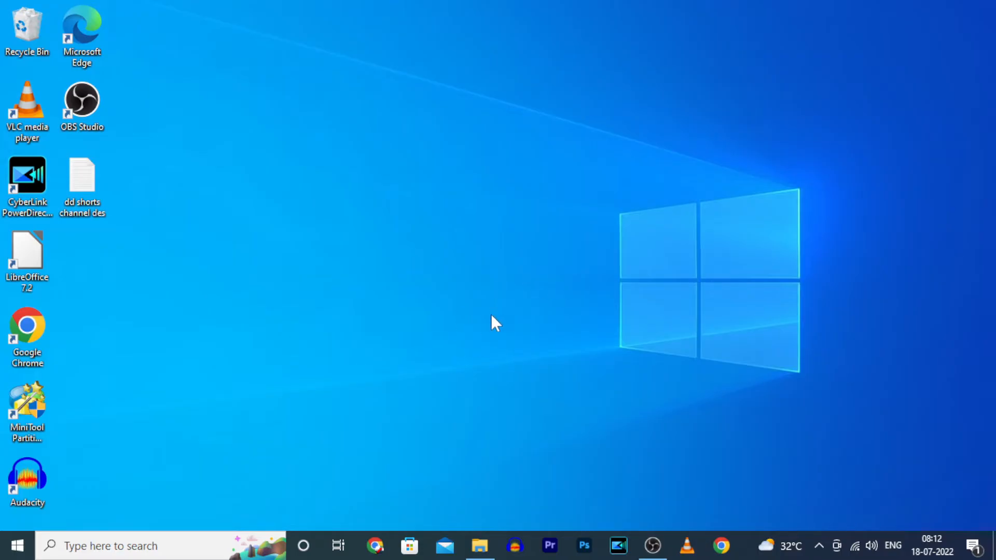
mouse_move(494, 316)
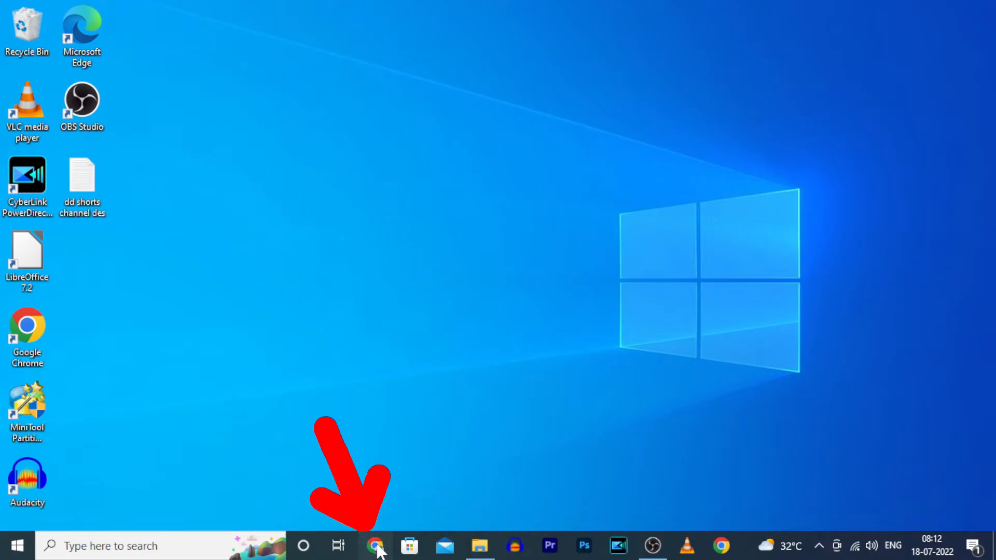
Step: Launch Chrome and open a new Incognito window from the three-dot menu
click(376, 545)
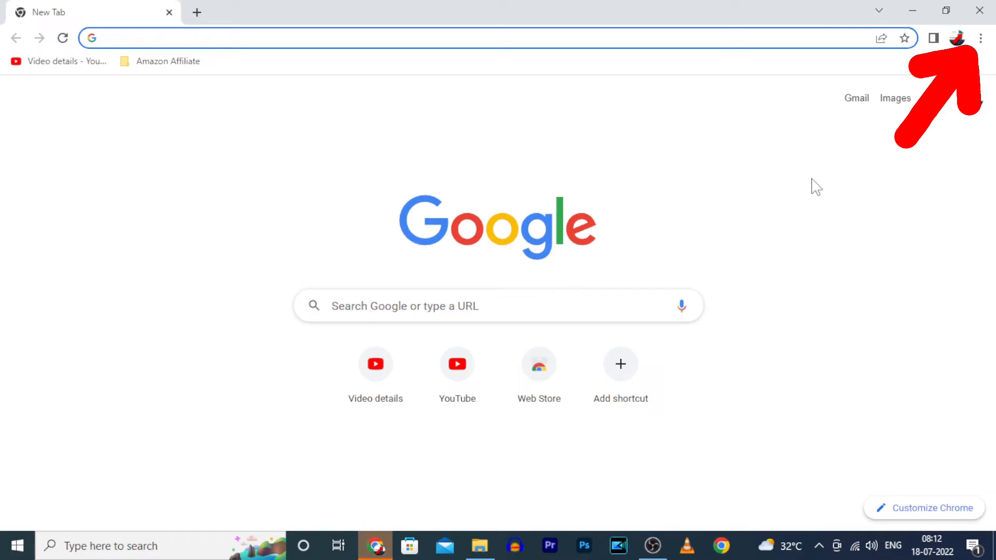
mouse_move(989, 54)
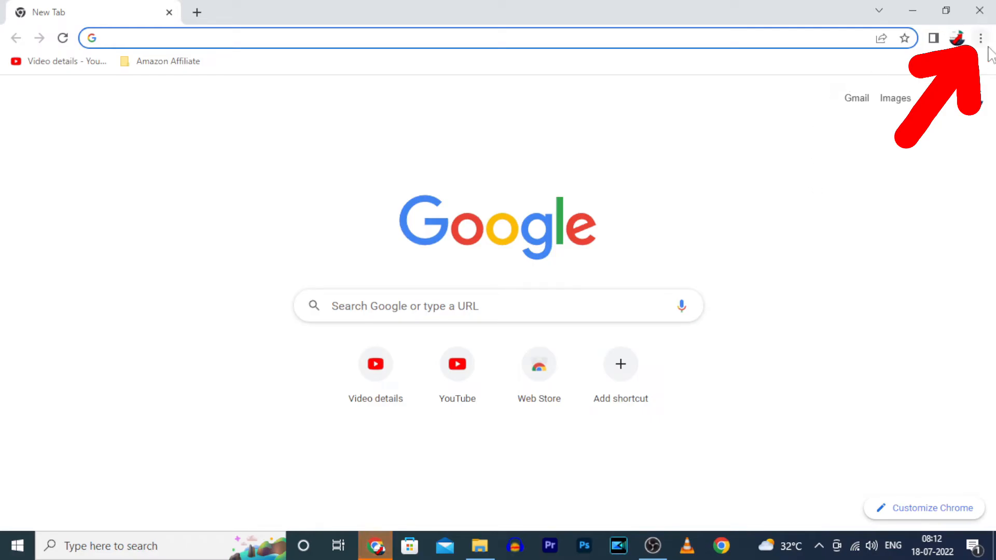
click(980, 38)
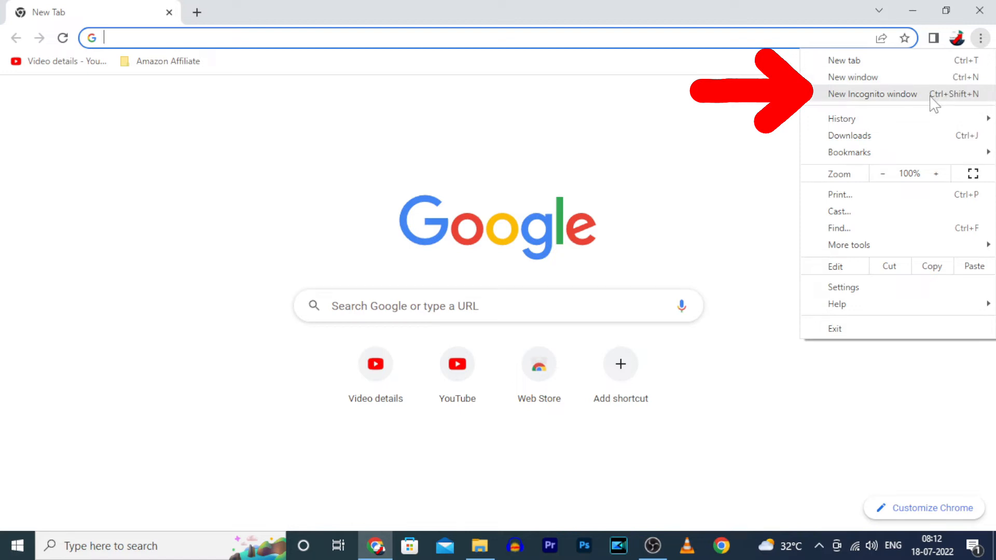
click(872, 94)
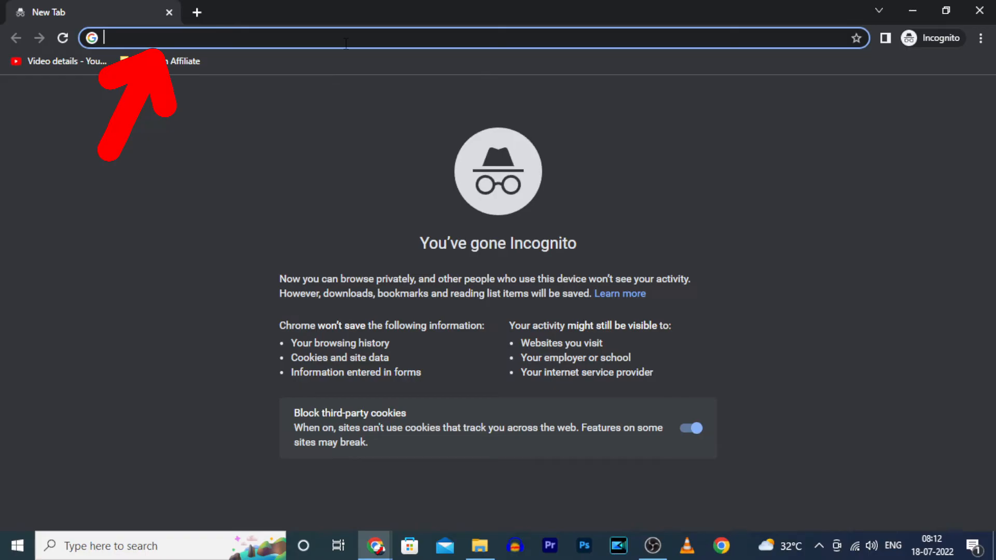
Step: Go to youtube.com in the Incognito window and scroll down the signed-out home page
text(youtube.com)
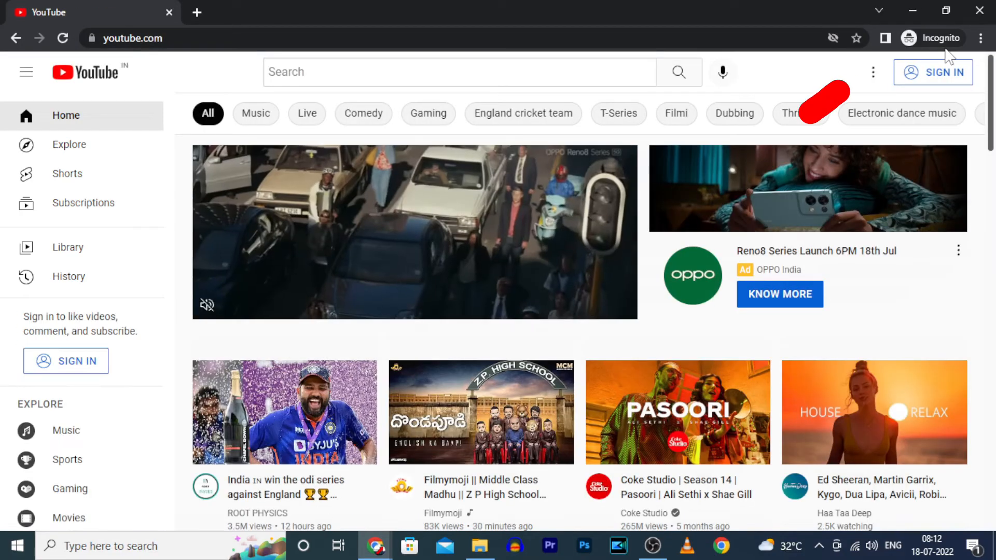
scroll(down, 3)
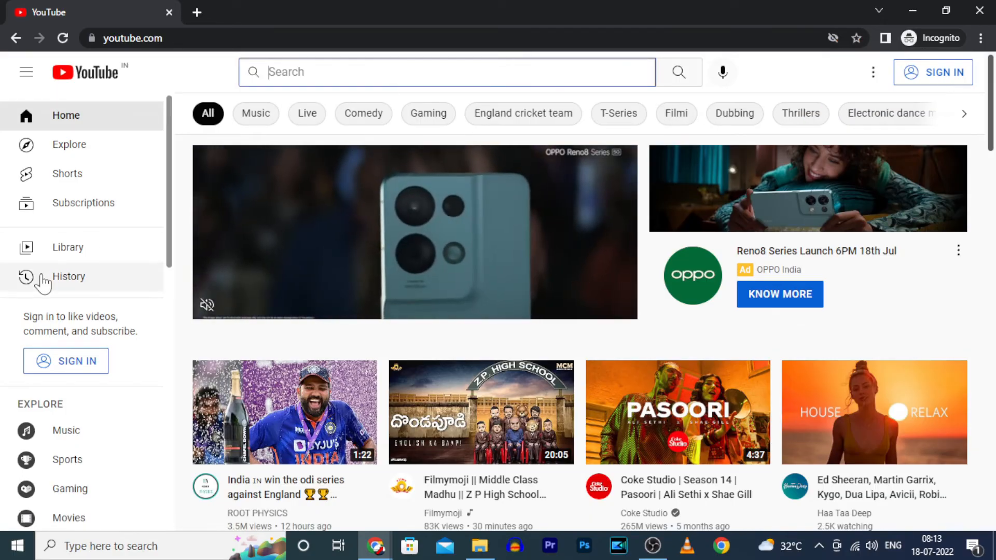
click(68, 276)
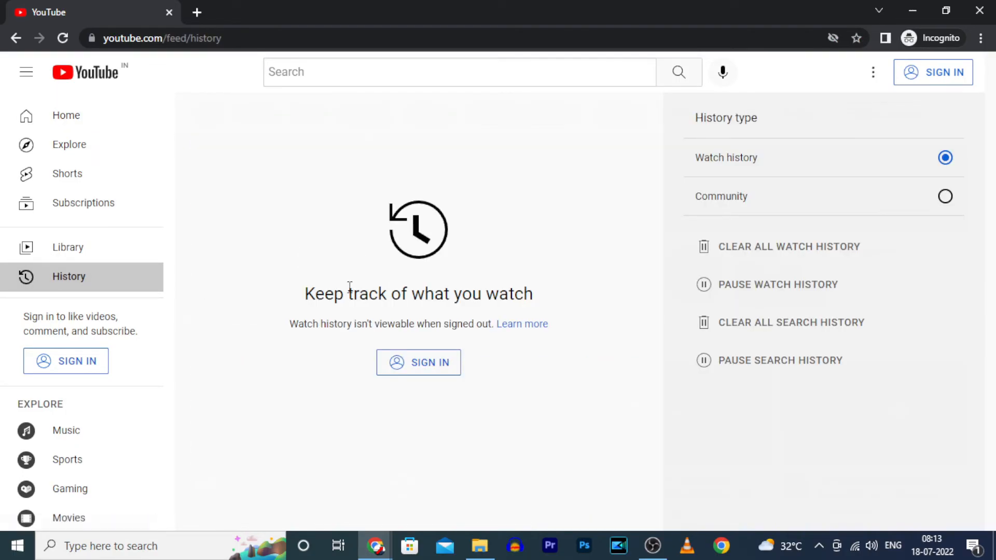
click(66, 115)
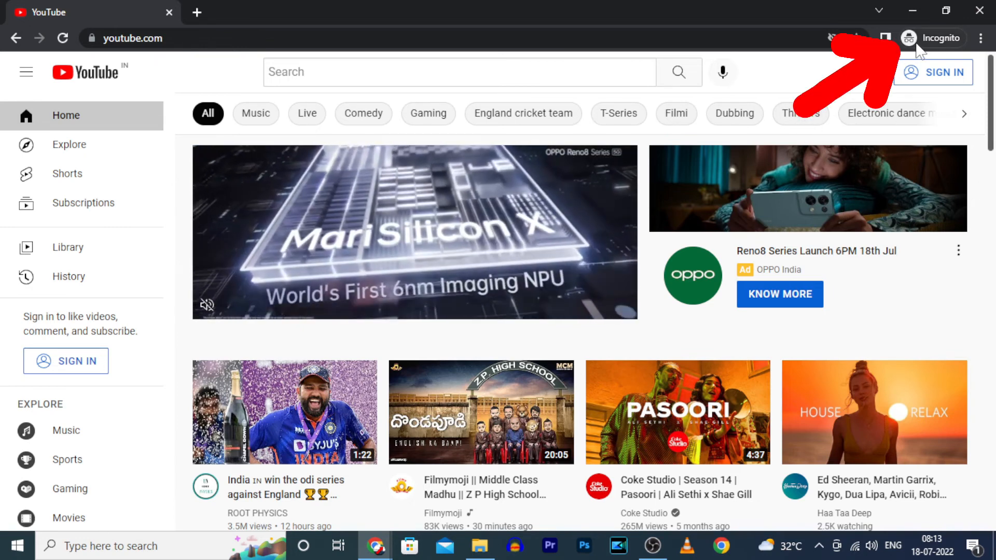
Step: Close Incognito from the profile button, returning to the regular Google new tab page
click(910, 37)
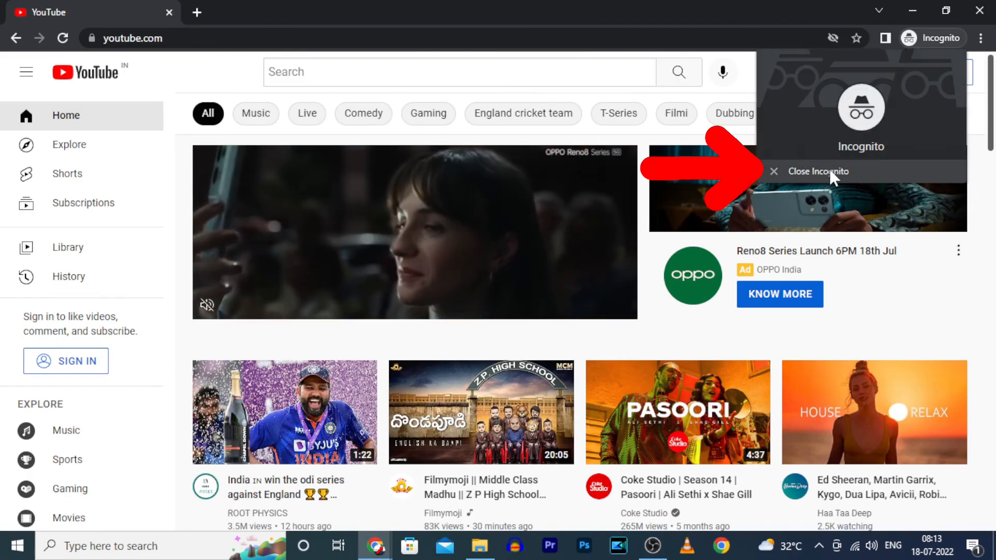
click(819, 171)
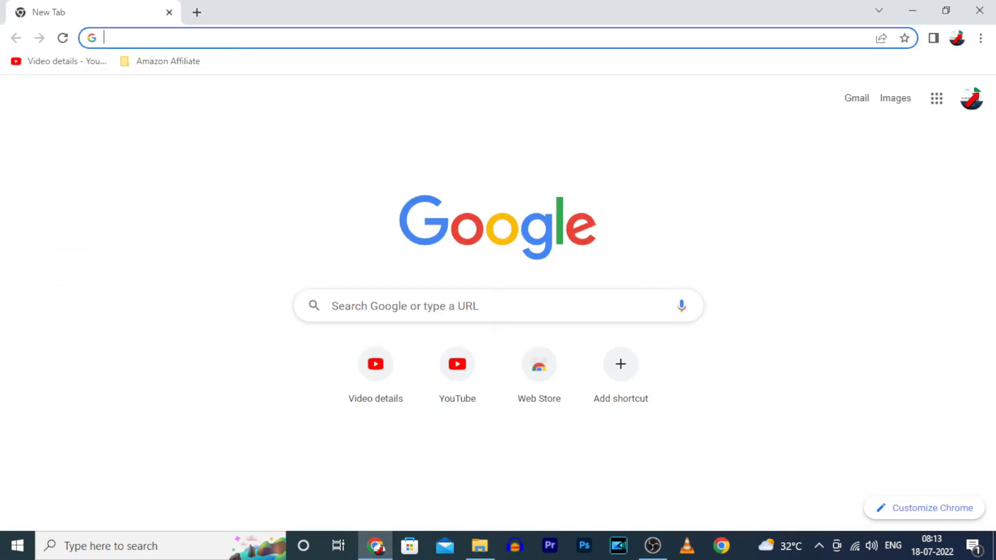